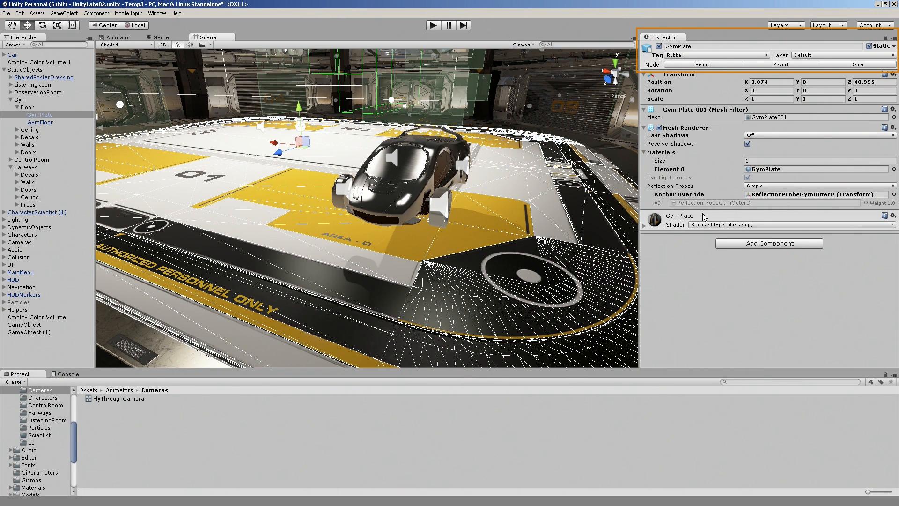
# Enter play mode in Scene2 to view the swaying cloth banners with motion blur
pyautogui.click(434, 24)
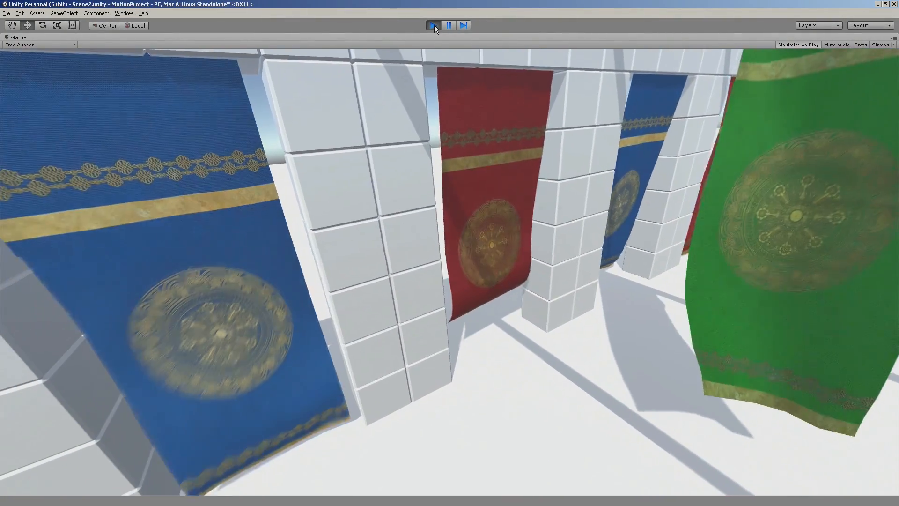